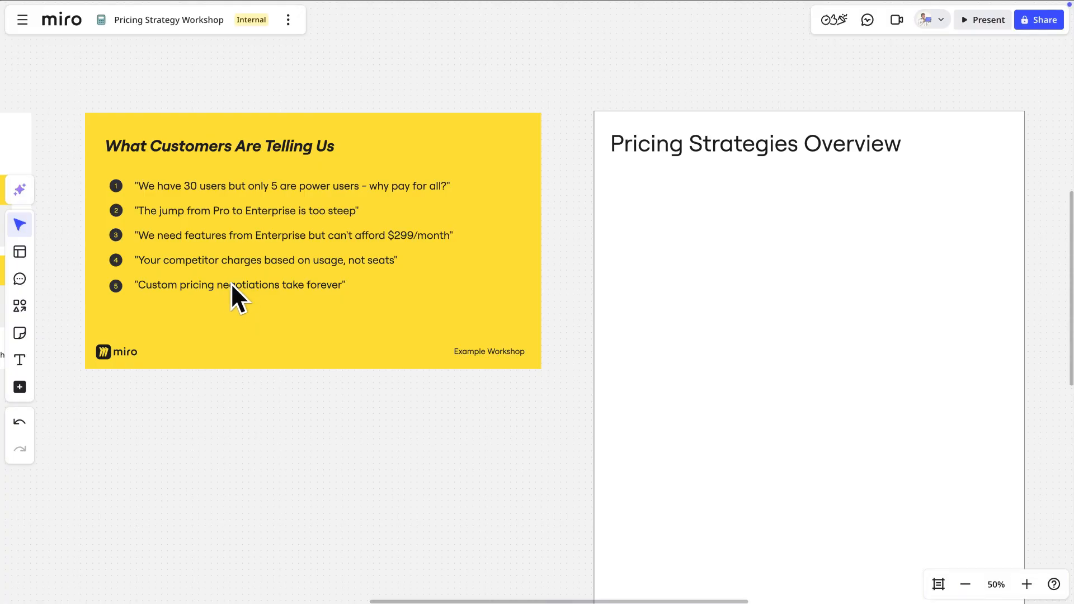
mouse_move(19, 190)
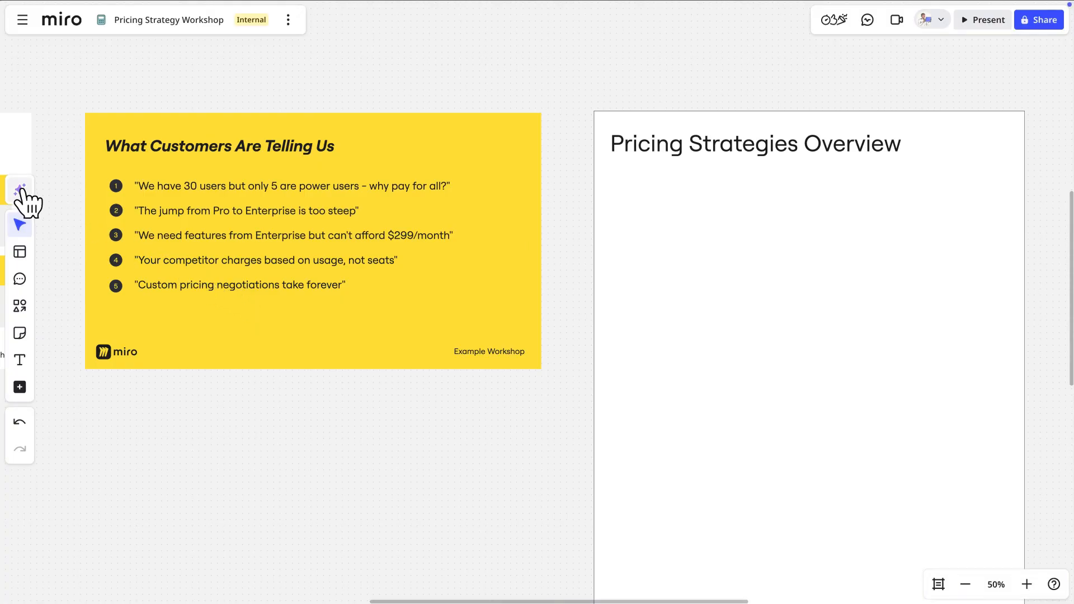
Open Miro's Create with AI panel from the left toolbar sparkle icon
click(20, 189)
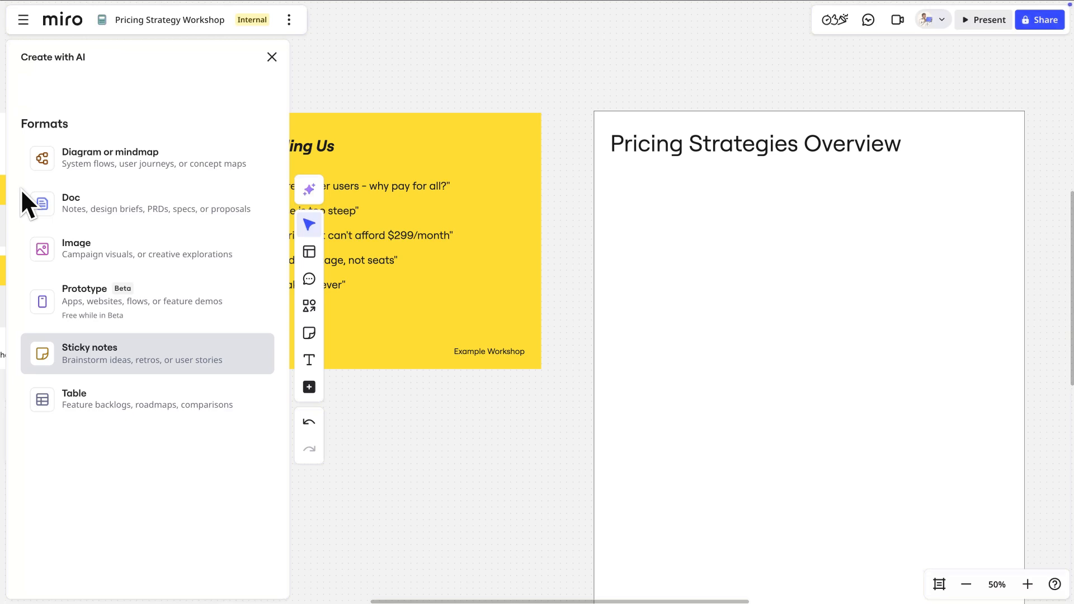
mouse_move(147, 302)
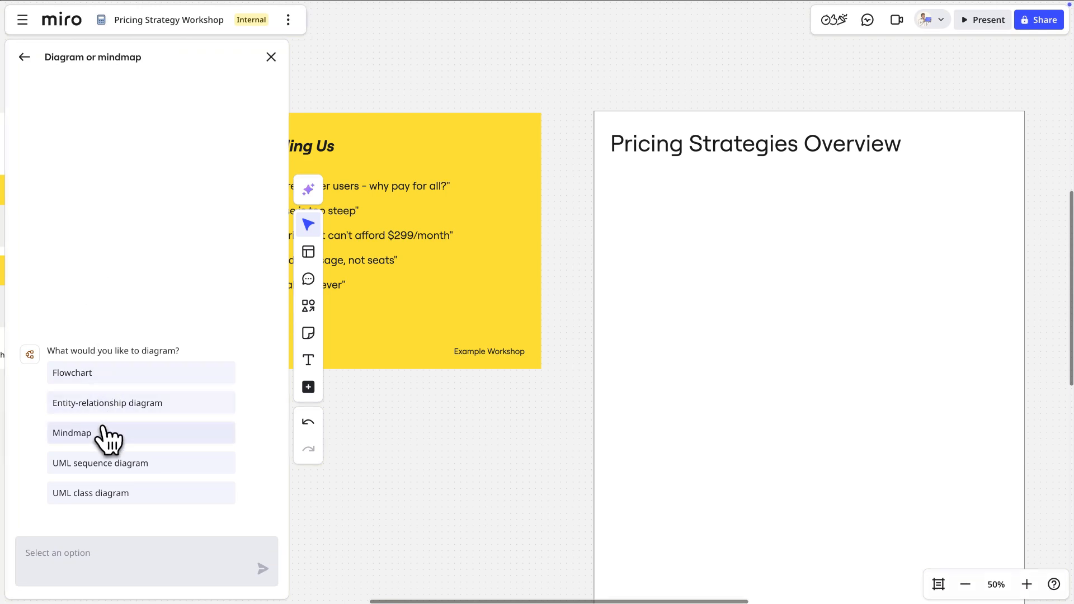
Request an AI mind map of software pricing approaches, with pros, cons and example companies
click(72, 432)
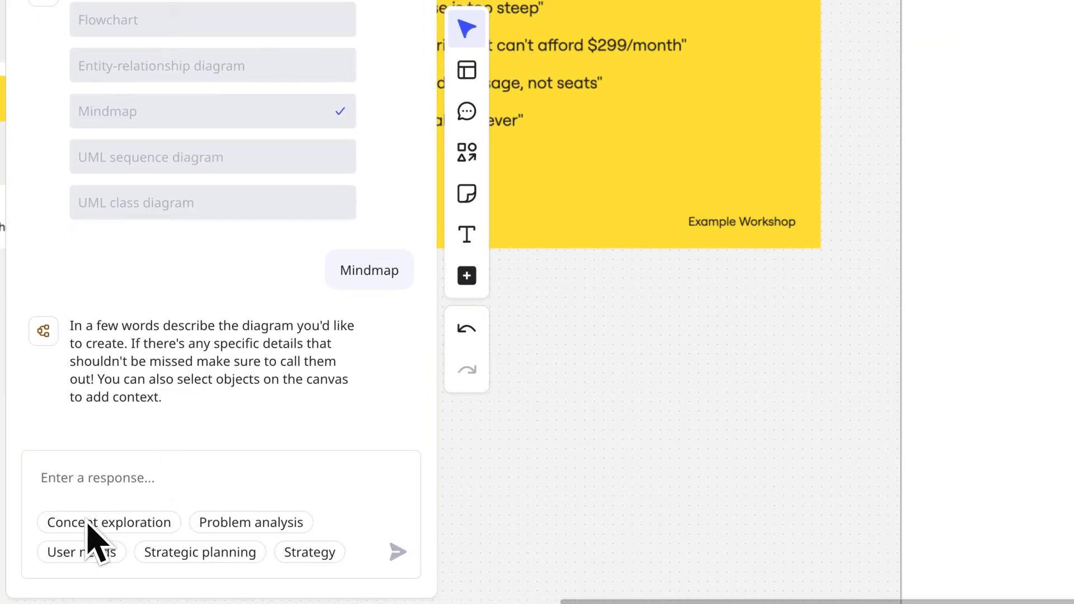
click(200, 552)
text(Create a mind map to help me understand different prici)
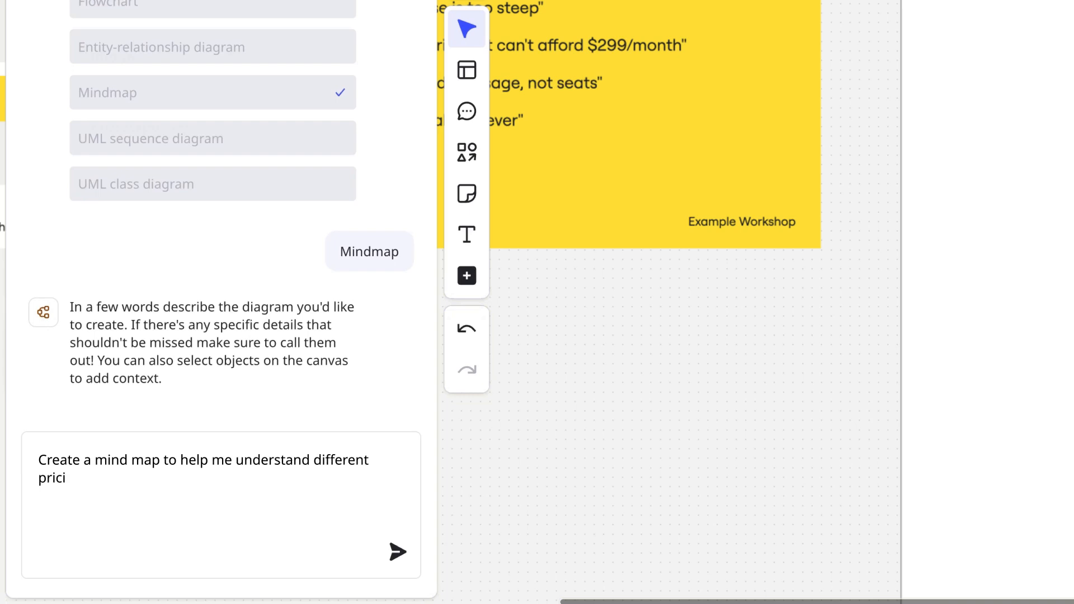
text(ng approaches for software companies, for)
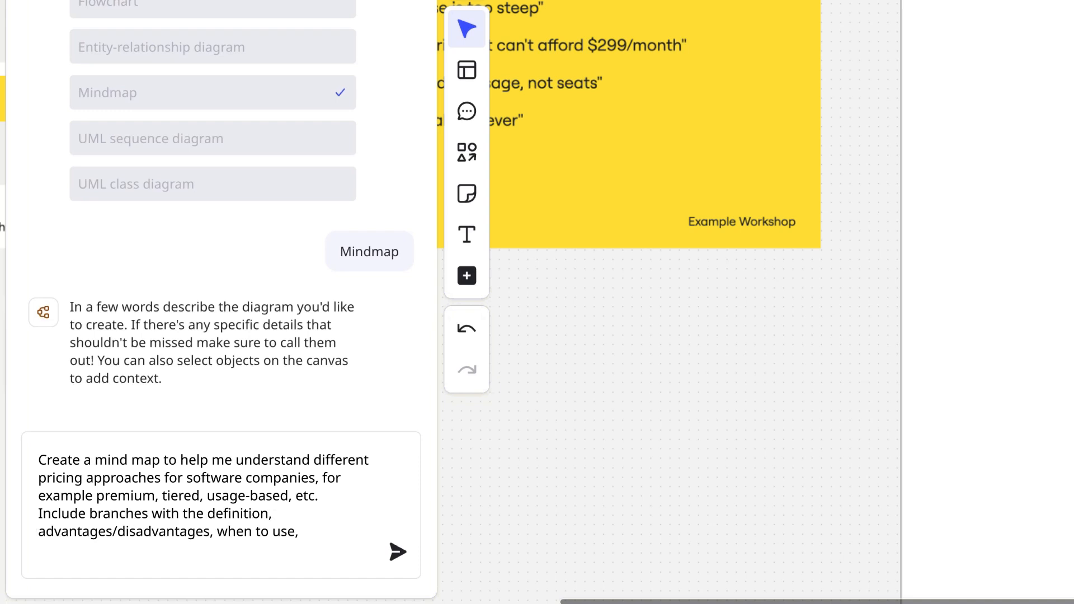
text(and example companies using each)
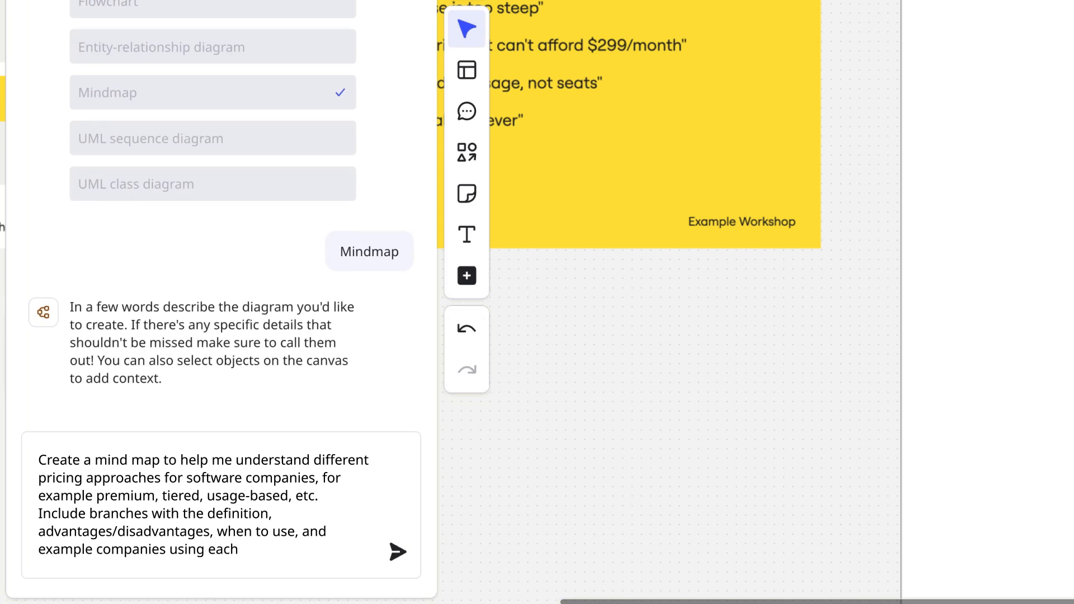
click(397, 552)
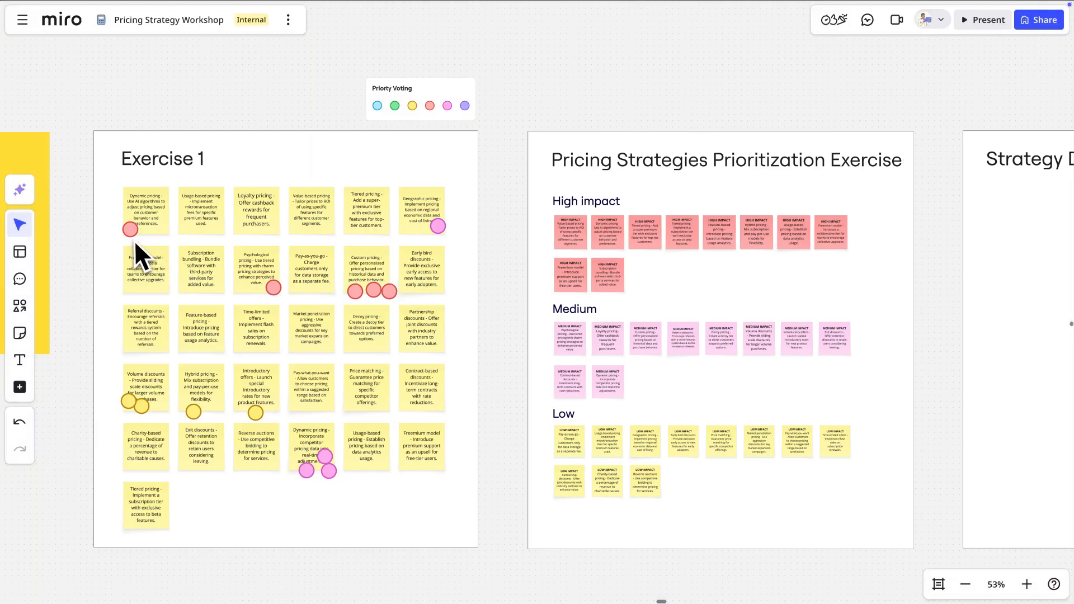
Reopen the AI creation formats panel beside the prioritization exercise
click(19, 192)
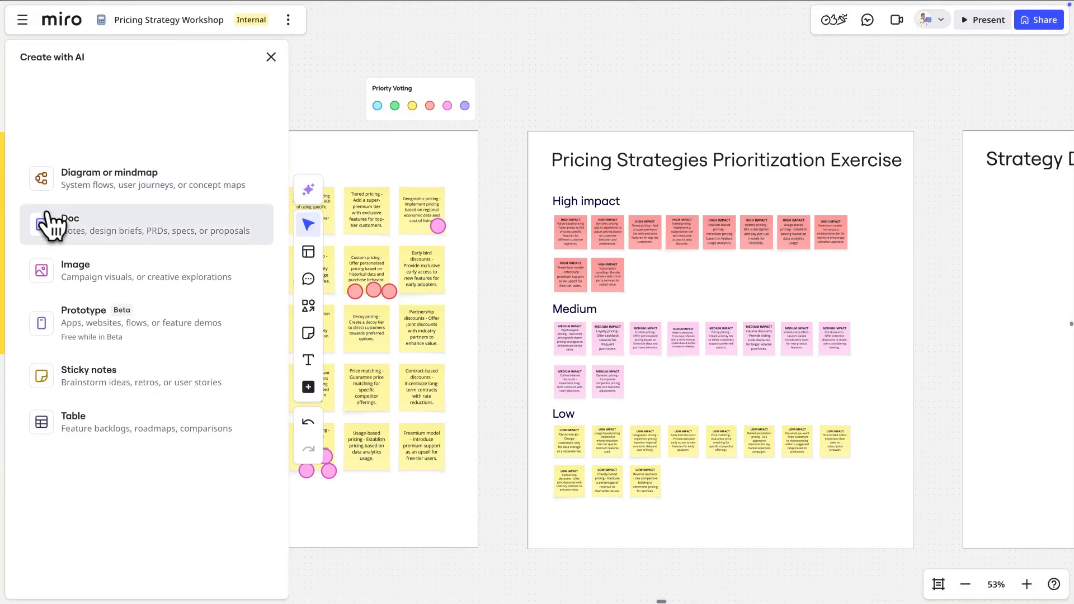
Write a Doc prompt comparing competitor pricing against the workshop's outlined strategies
click(54, 225)
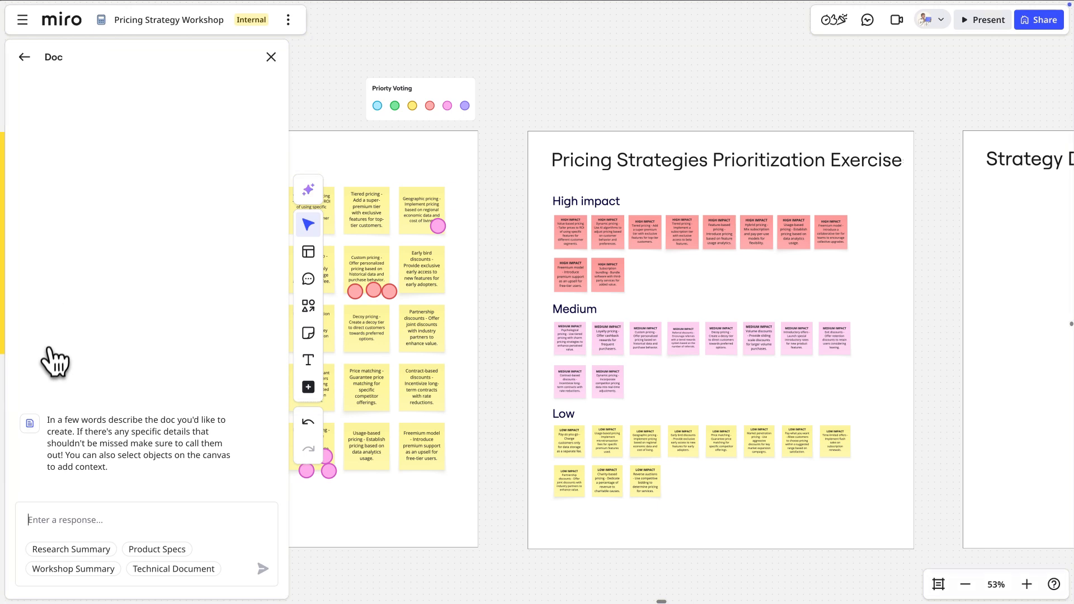
text(Compare our competitor's pricing against the)
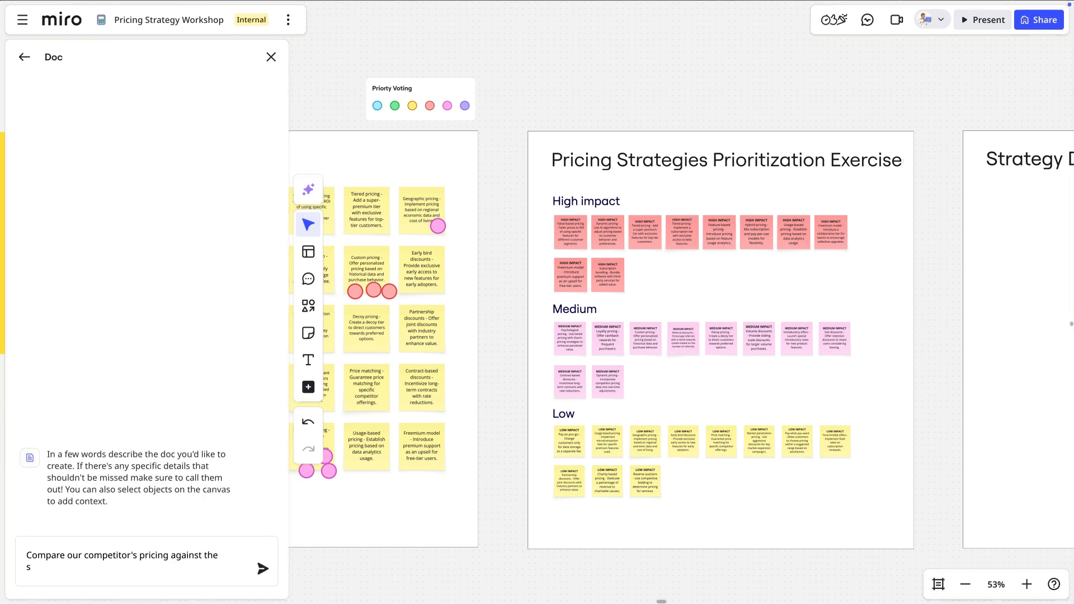
text(strategies we've outlined during the workshop)
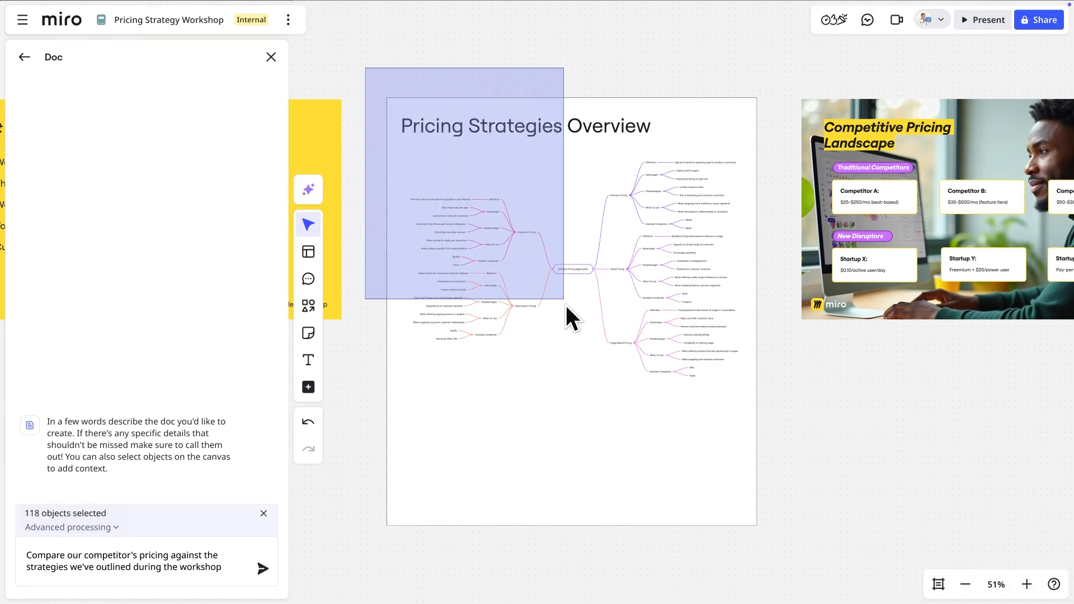
Generate the competitive pricing analysis doc from the prompt
click(264, 566)
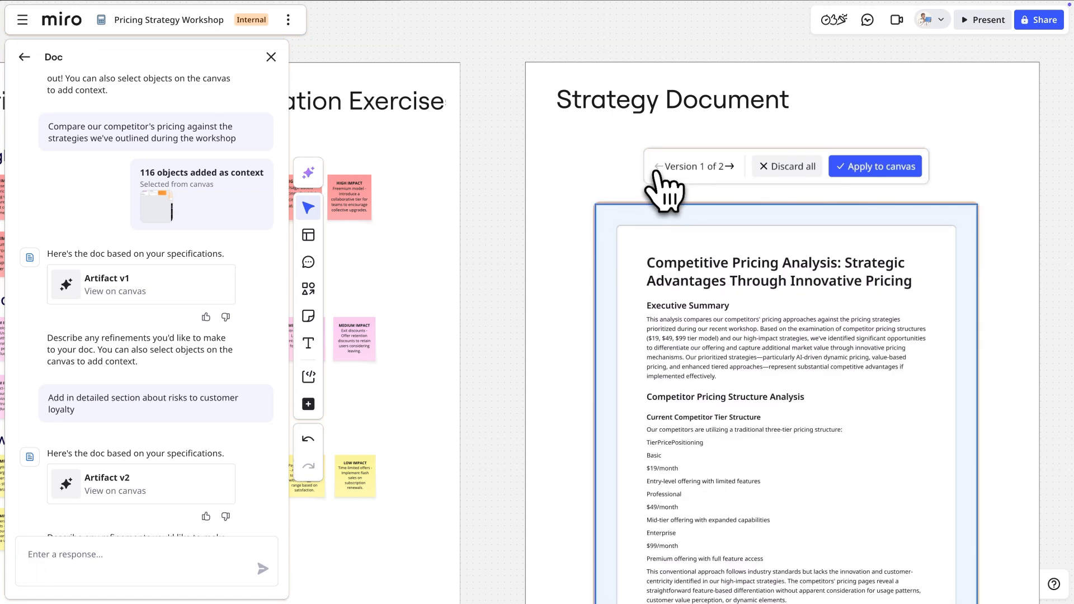
Switch to Version 2 of the pricing analysis doc and apply it to the canvas
click(733, 166)
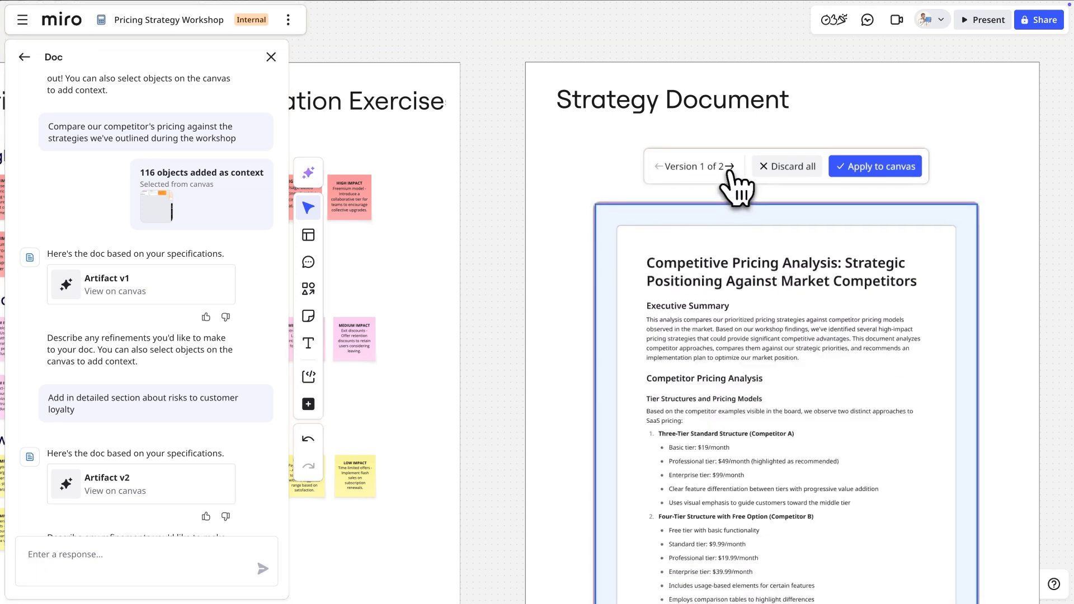
click(731, 166)
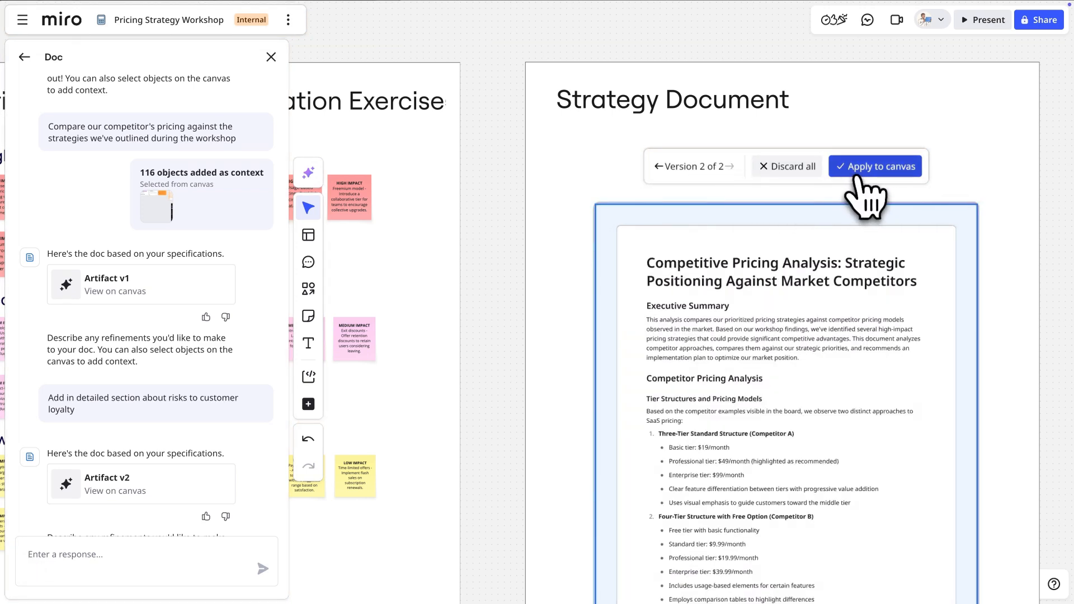
click(876, 166)
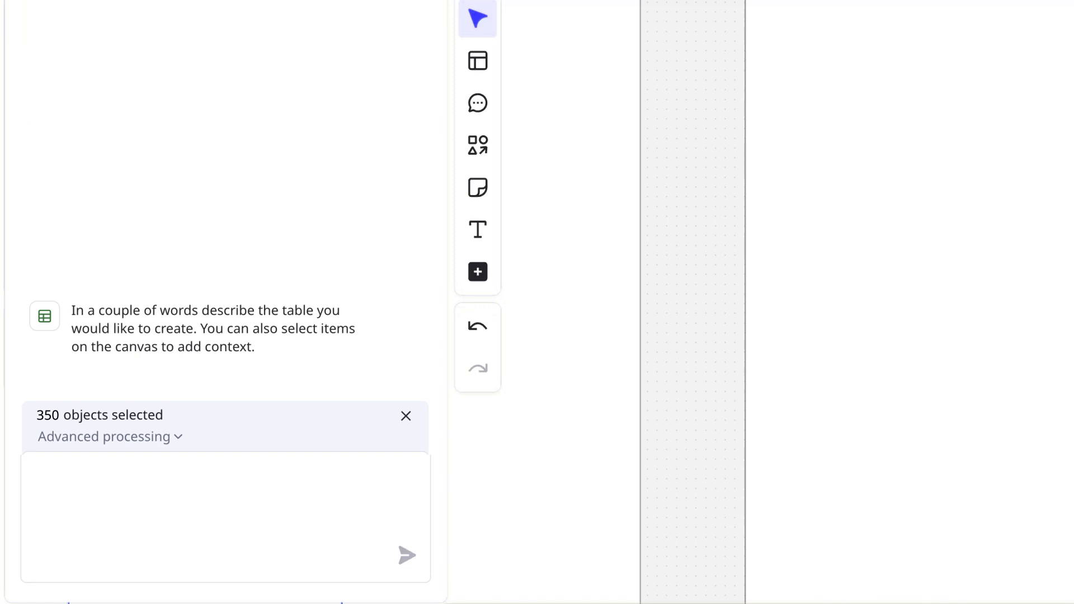
Request an AI table on transitioning to a new pricing structure, including involved teams
text(Create a table that shows how to transition from our cu)
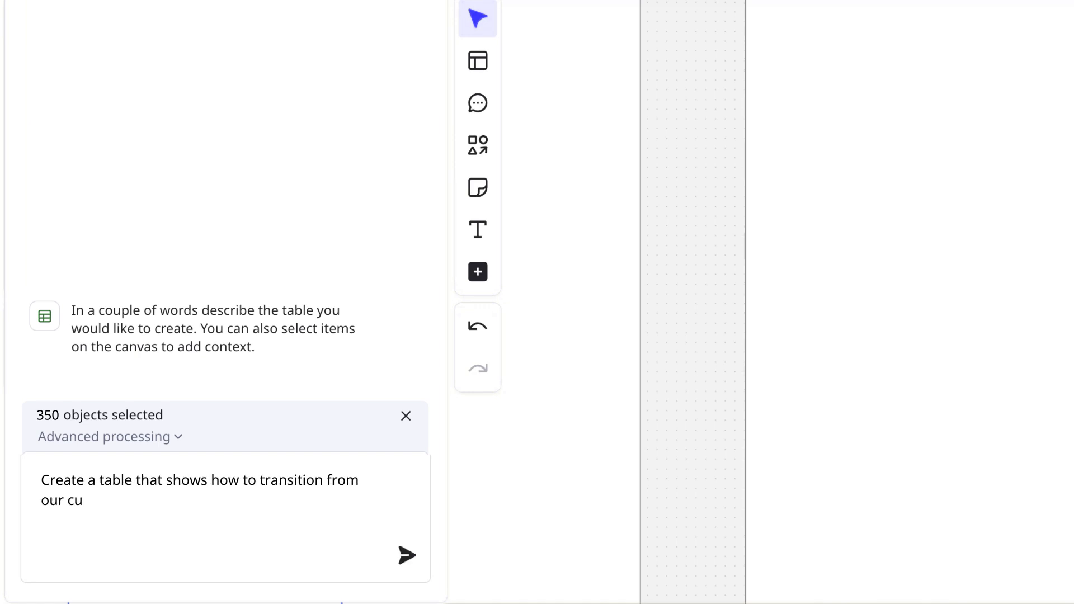
text(rrent pricing structure to a new one. We'll have it include estimated complexity)
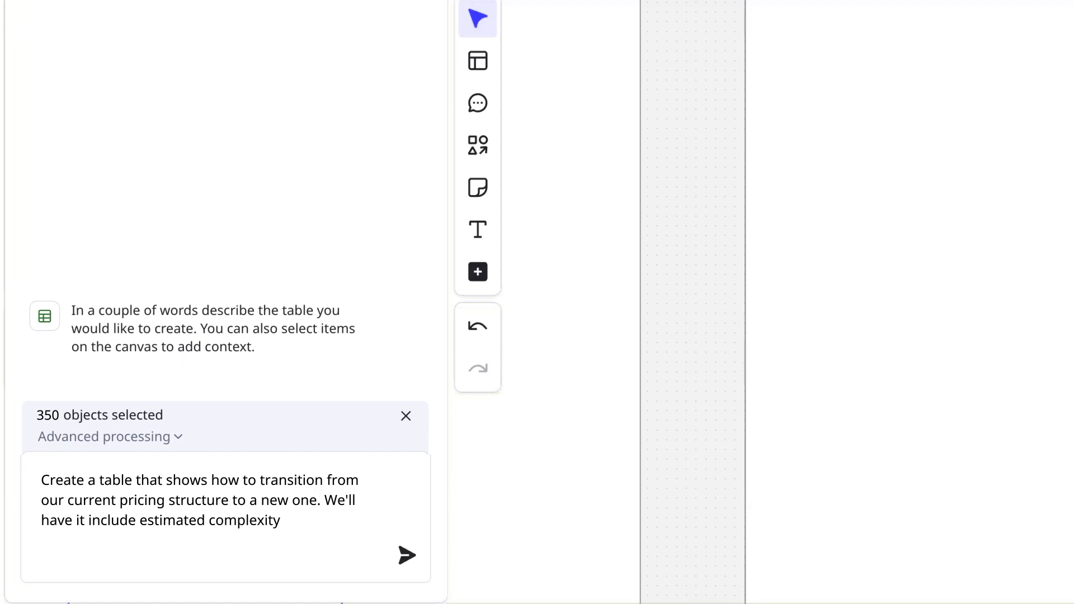
text(, which teams should be involved, and an estimated workback schedule.)
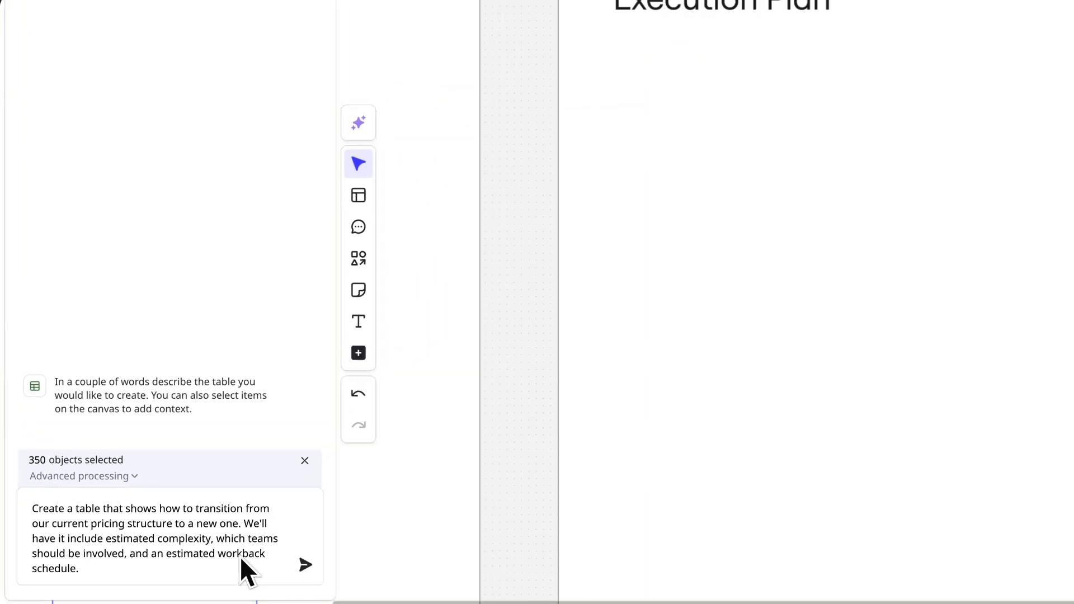
click(304, 565)
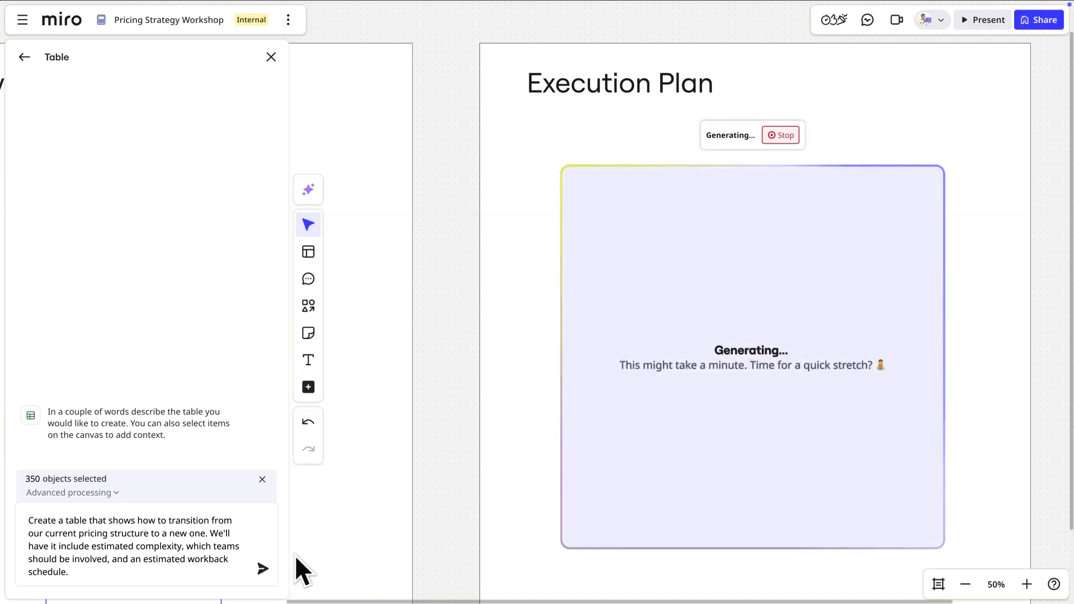